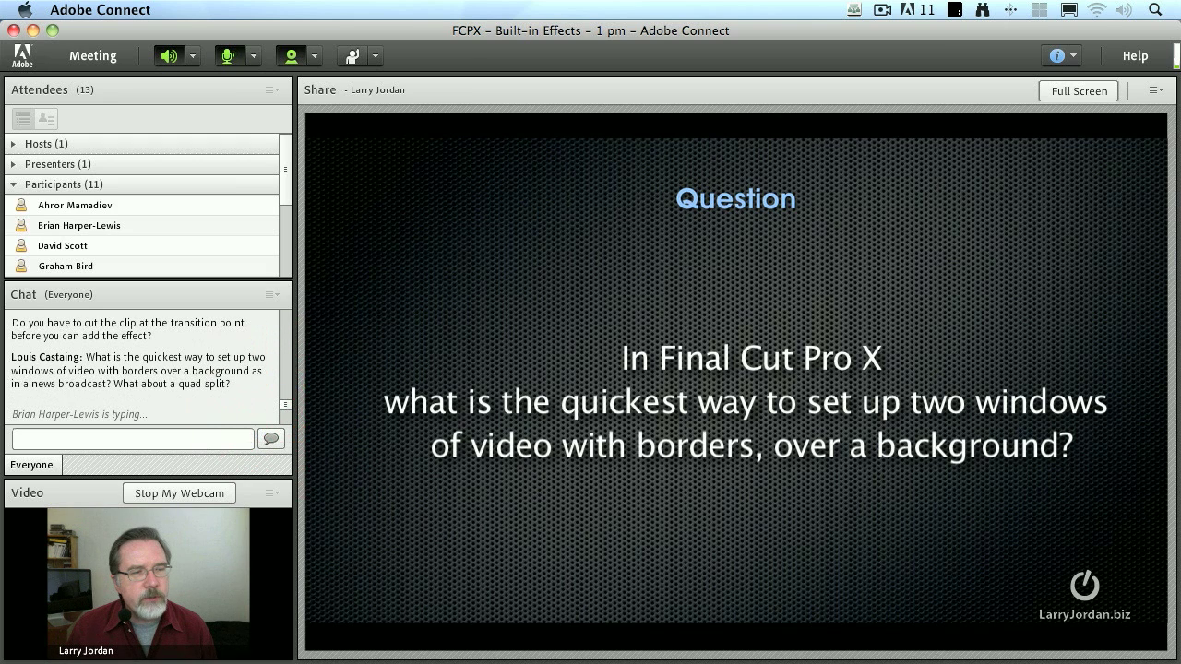
Clear the old clips, edit in Concert Lights, and add Girl Dance on Bridge above it
left_click(228, 56)
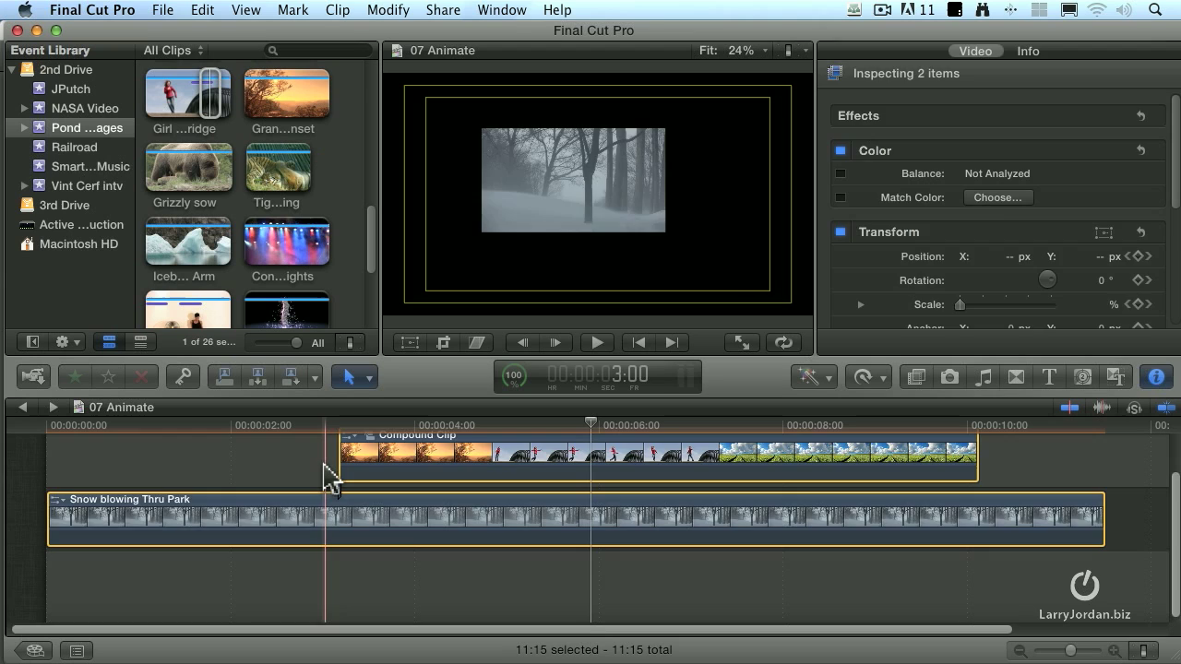
left_click(286, 240)
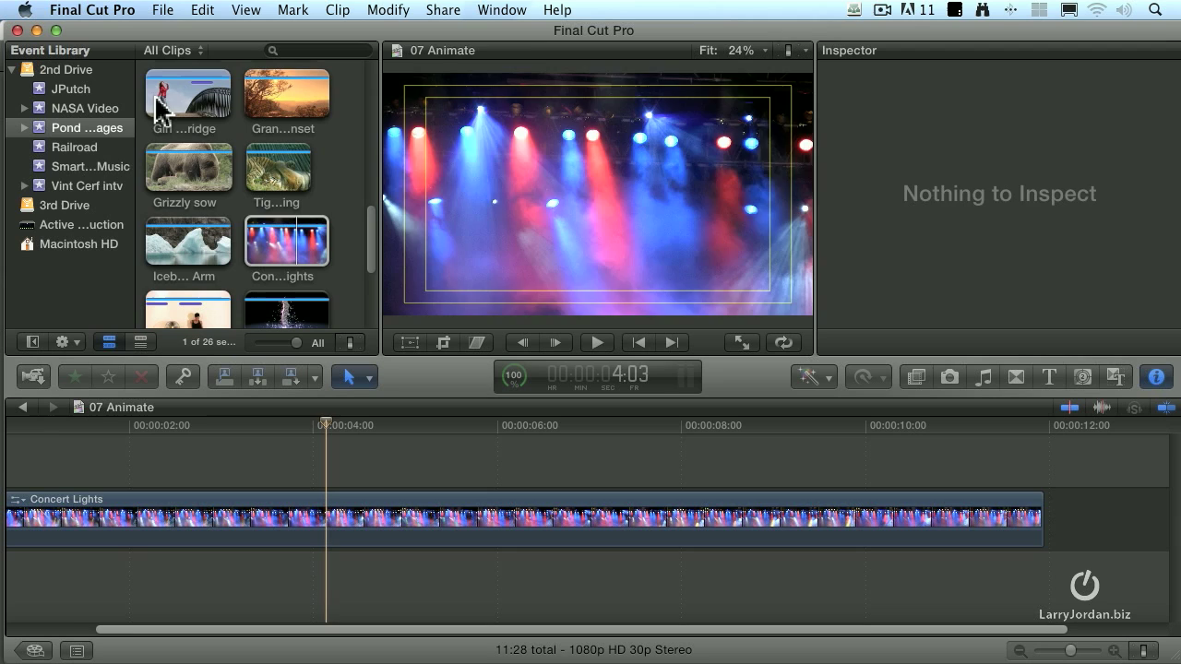
left_click(187, 92)
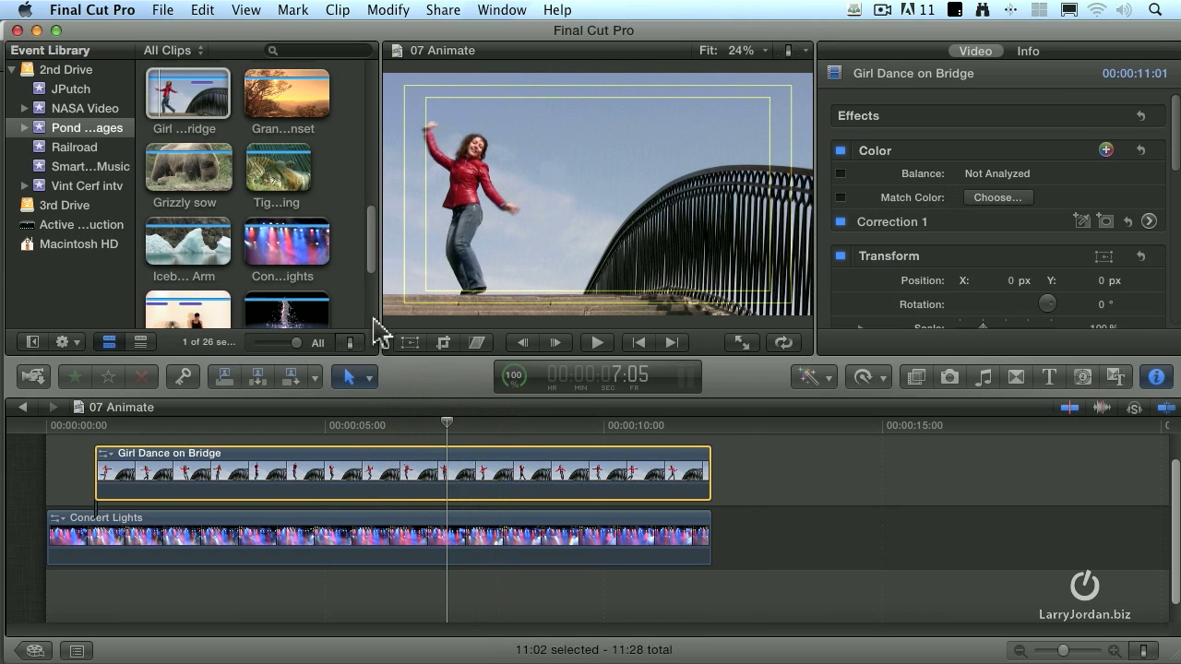
Crop-trim the Girl Dance on Bridge picture's edges inward to reveal the concert lights
left_click(443, 342)
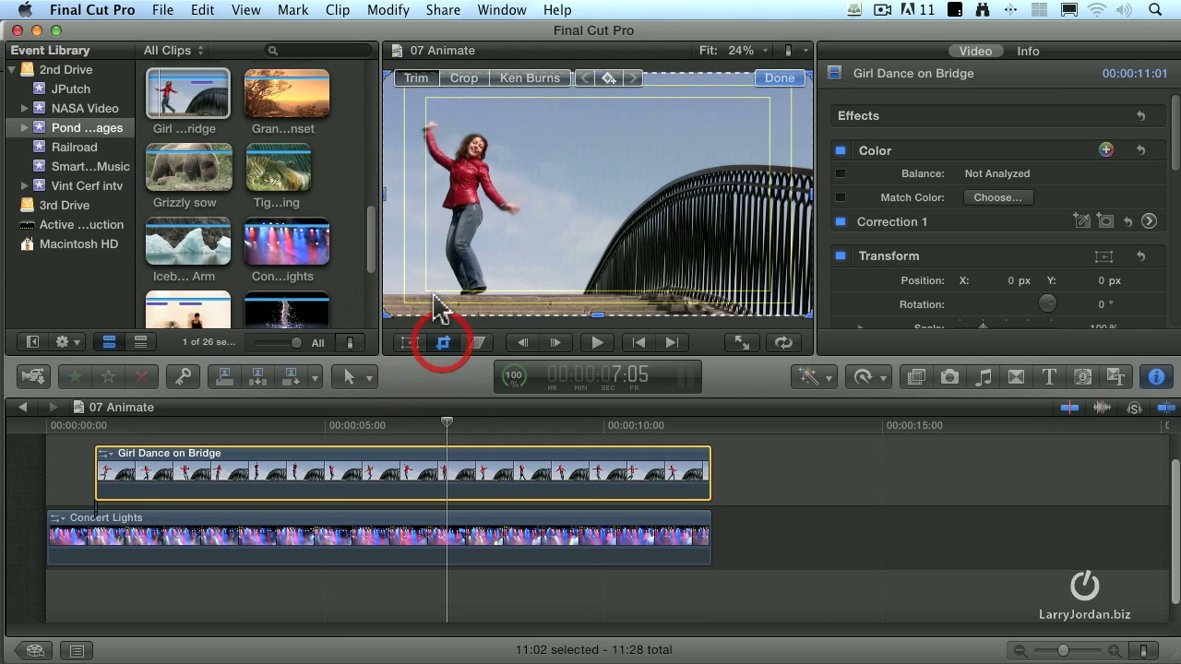
left_click(463, 77)
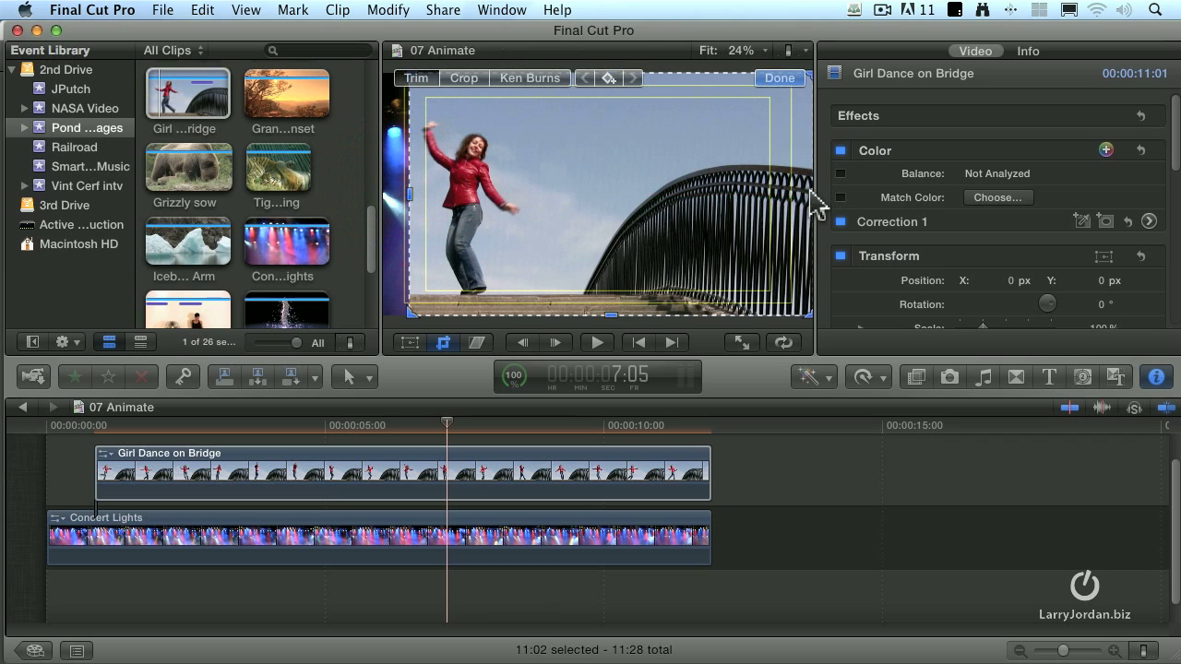
left_click(463, 78)
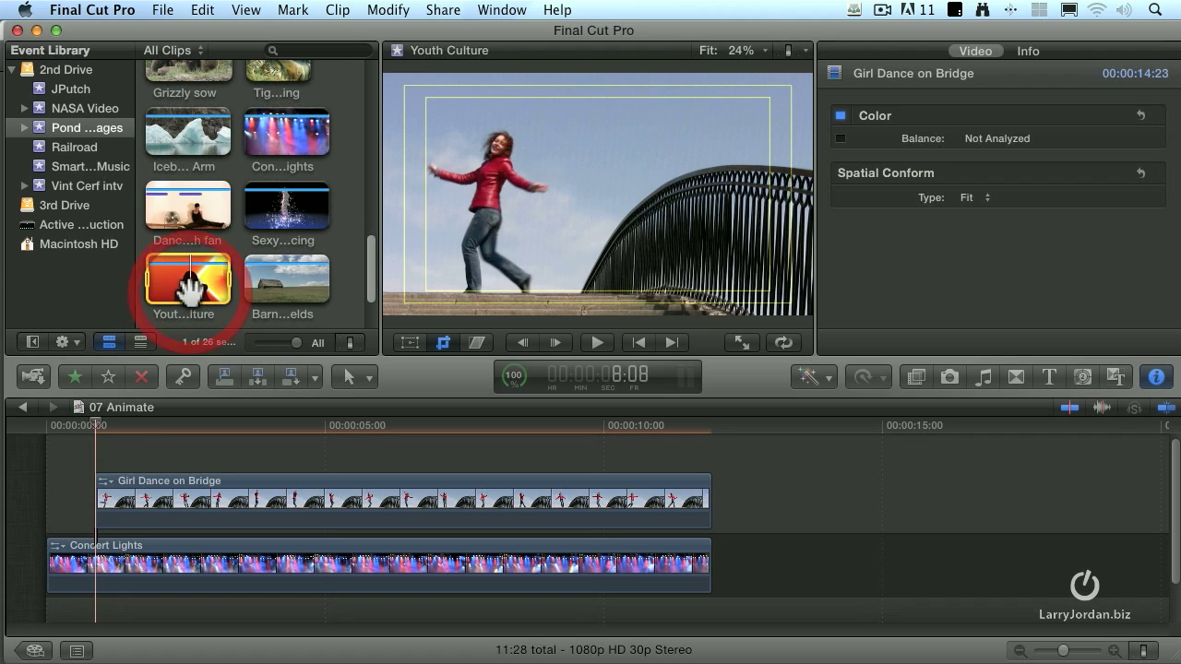
Preview Youth Culture, then connect Dancing girl with fan above Girl Dance on Bridge
left_click(187, 277)
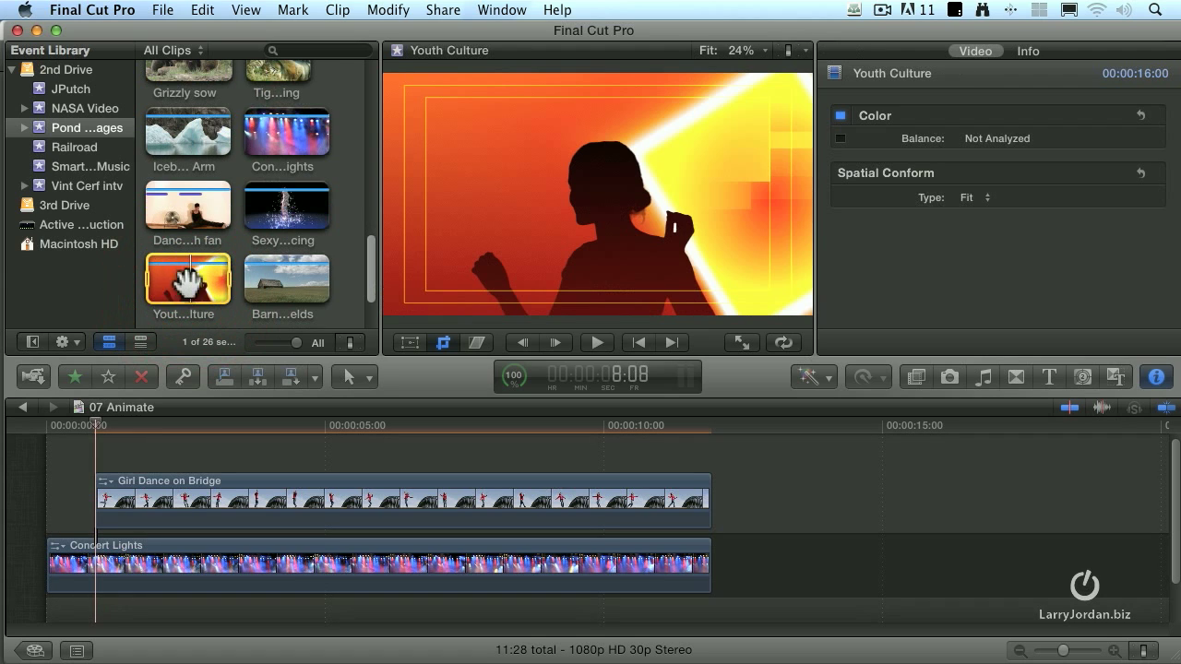
left_click(187, 207)
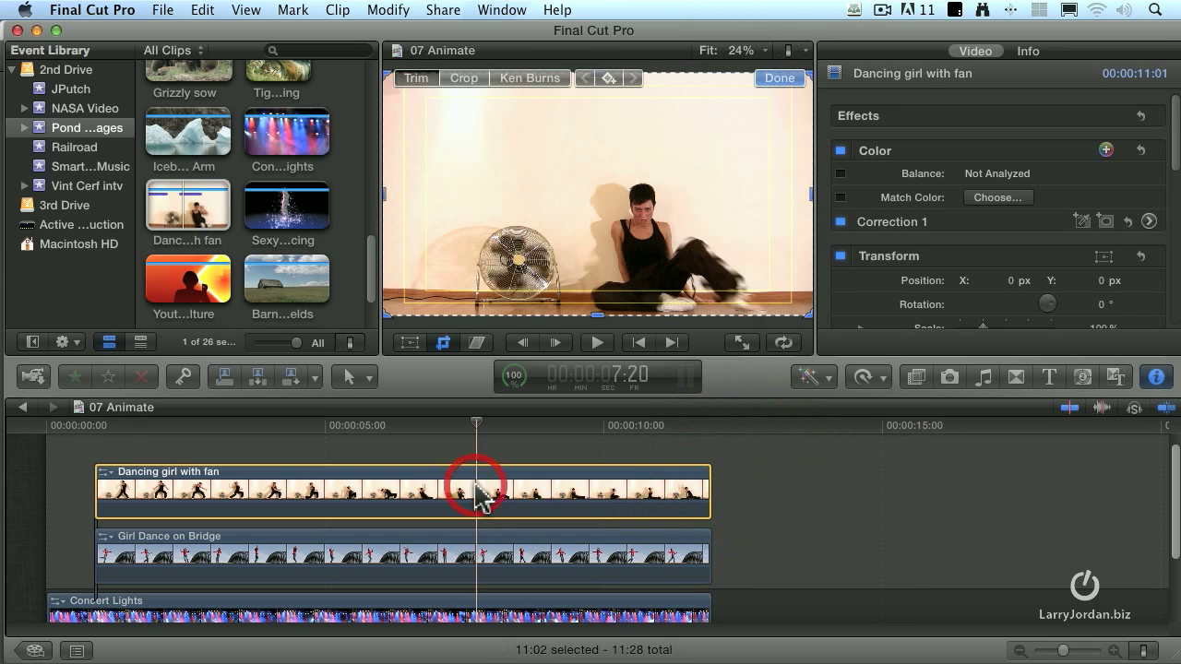
Trim the fan dancer to the right half, lower the bridge dancer's top edge, and replay from the start
left_click(463, 78)
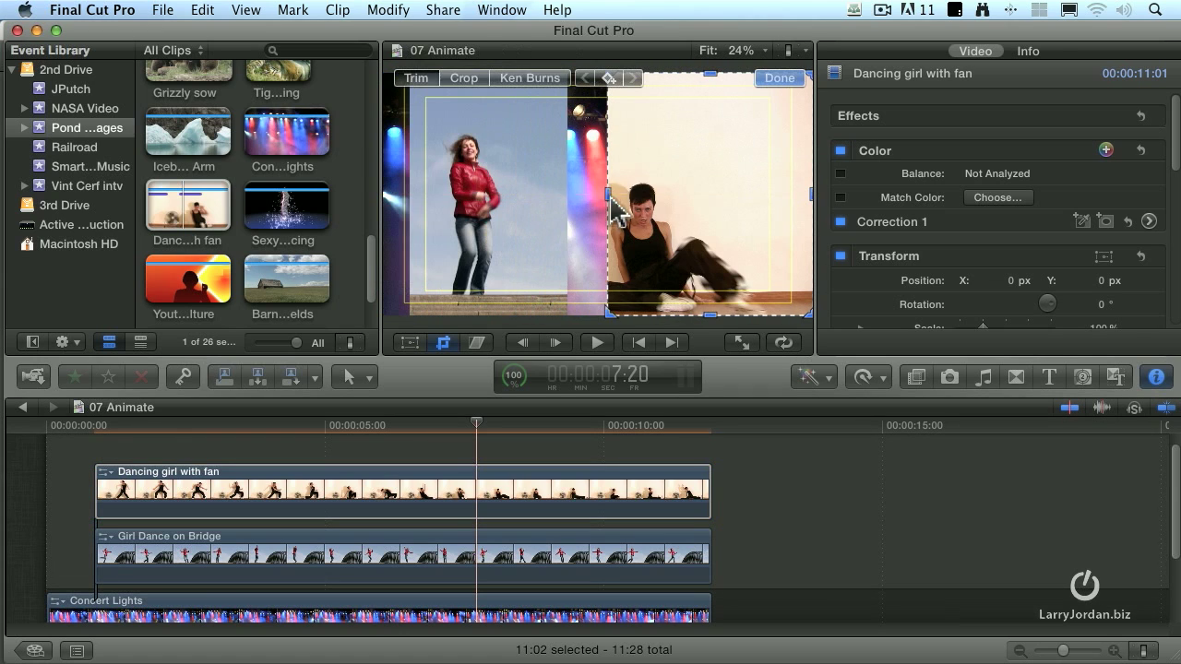
left_click(463, 77)
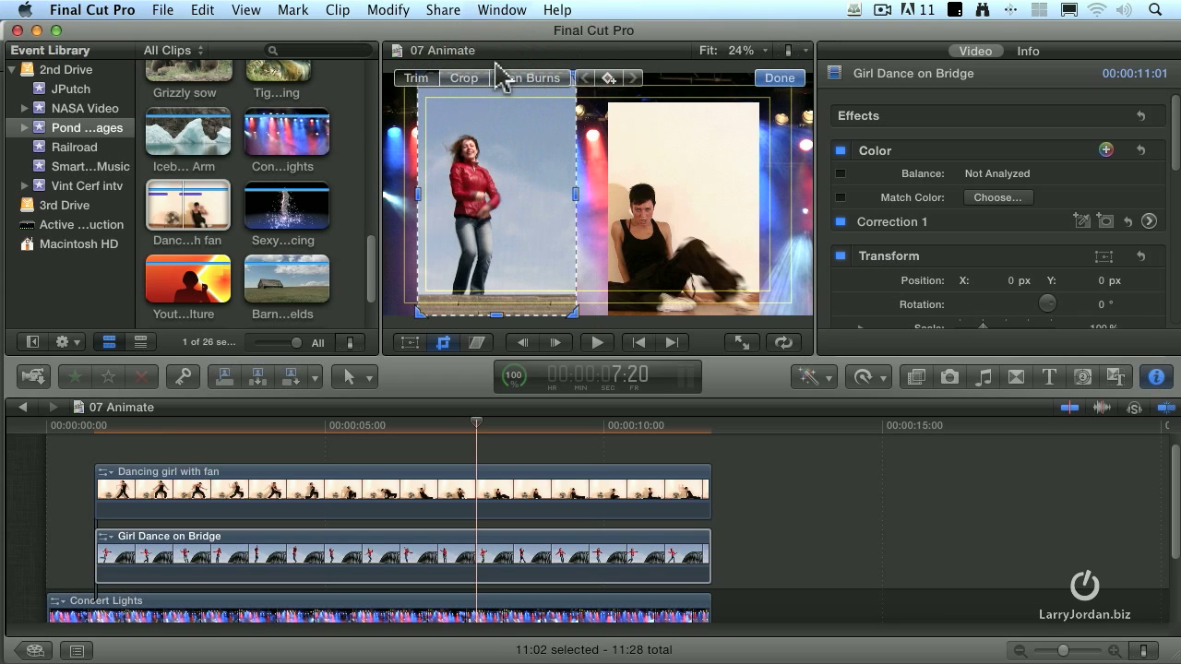
mouse_move(533, 339)
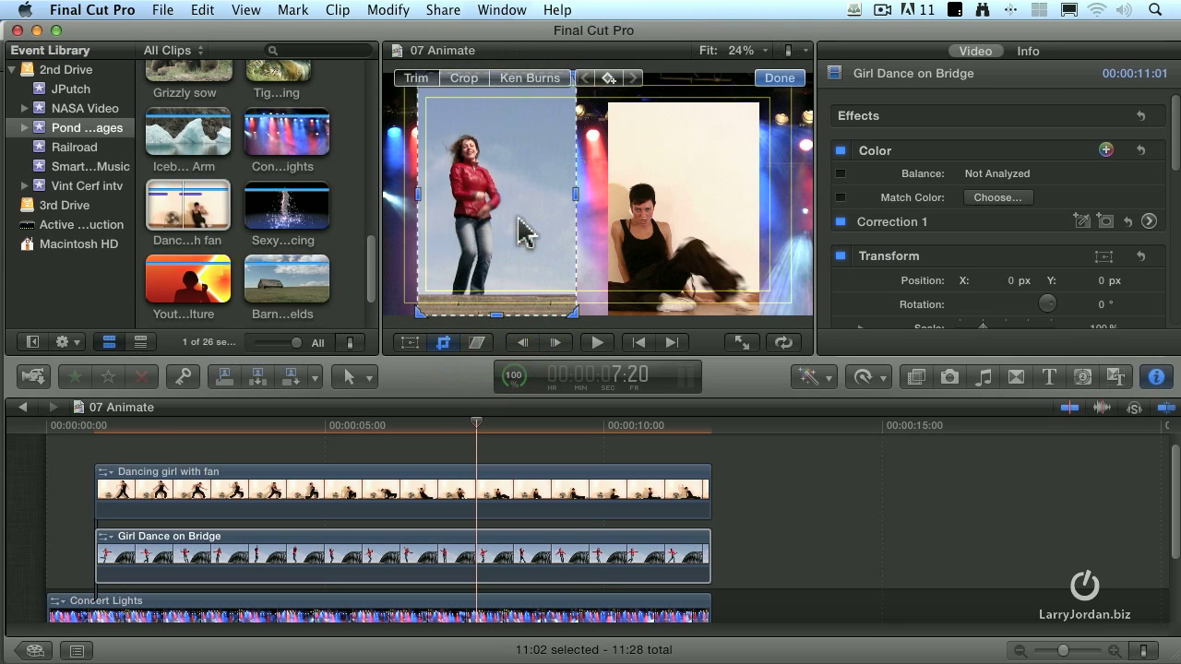
mouse_move(498, 102)
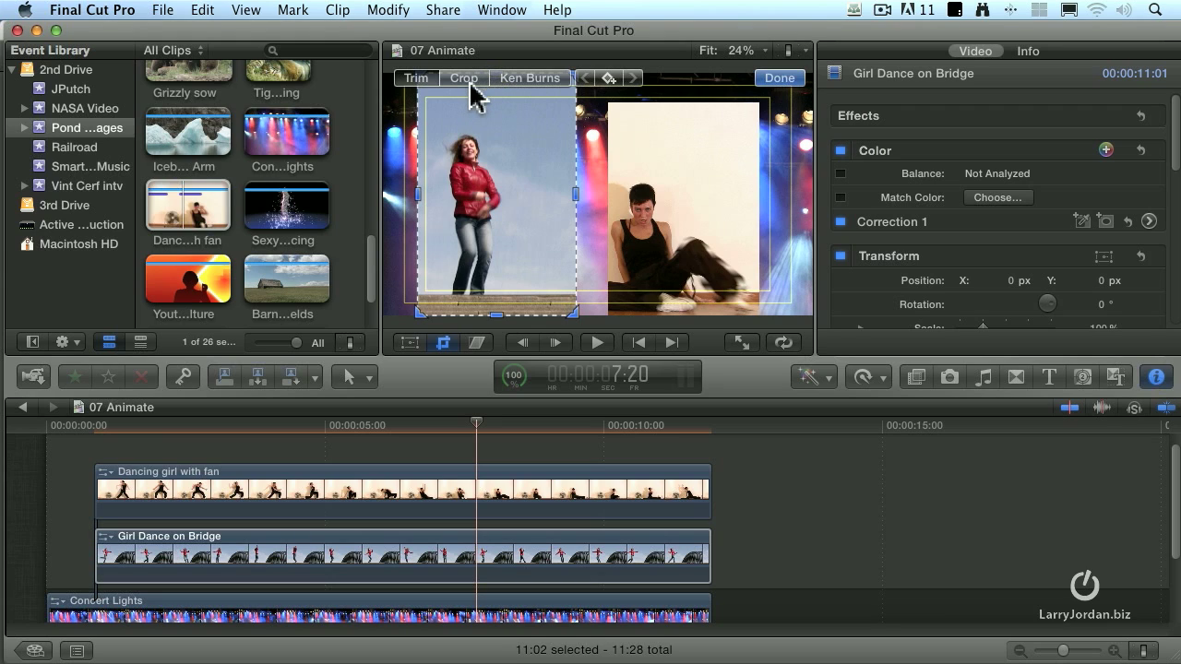
mouse_move(518, 111)
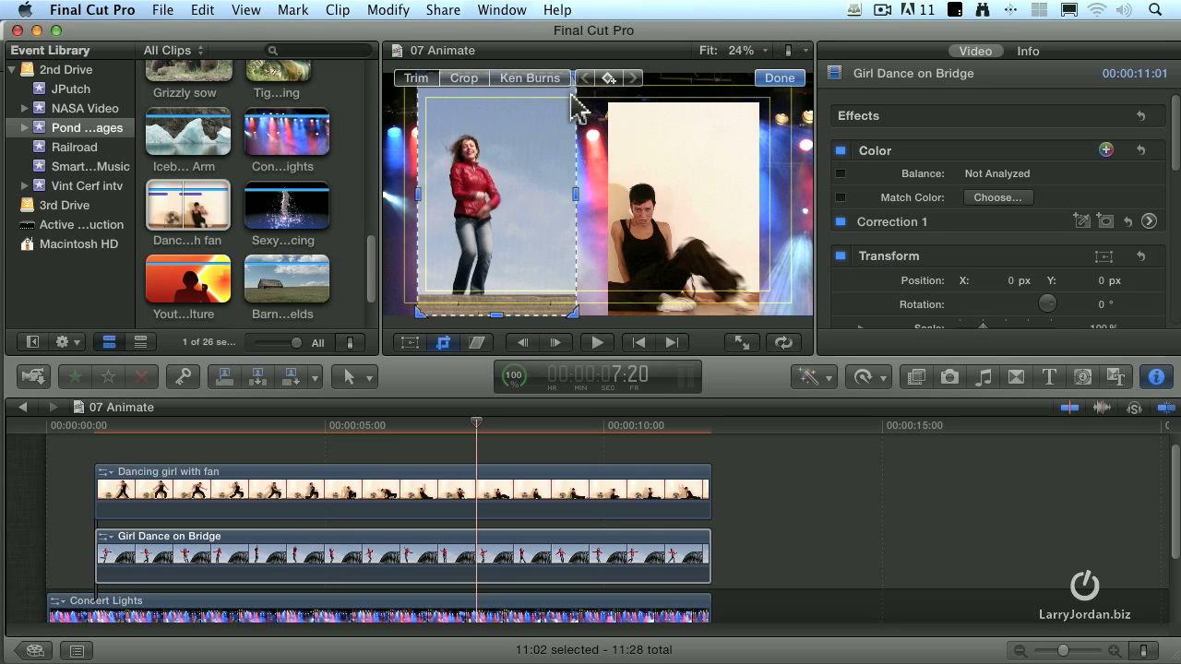
left_click(464, 78)
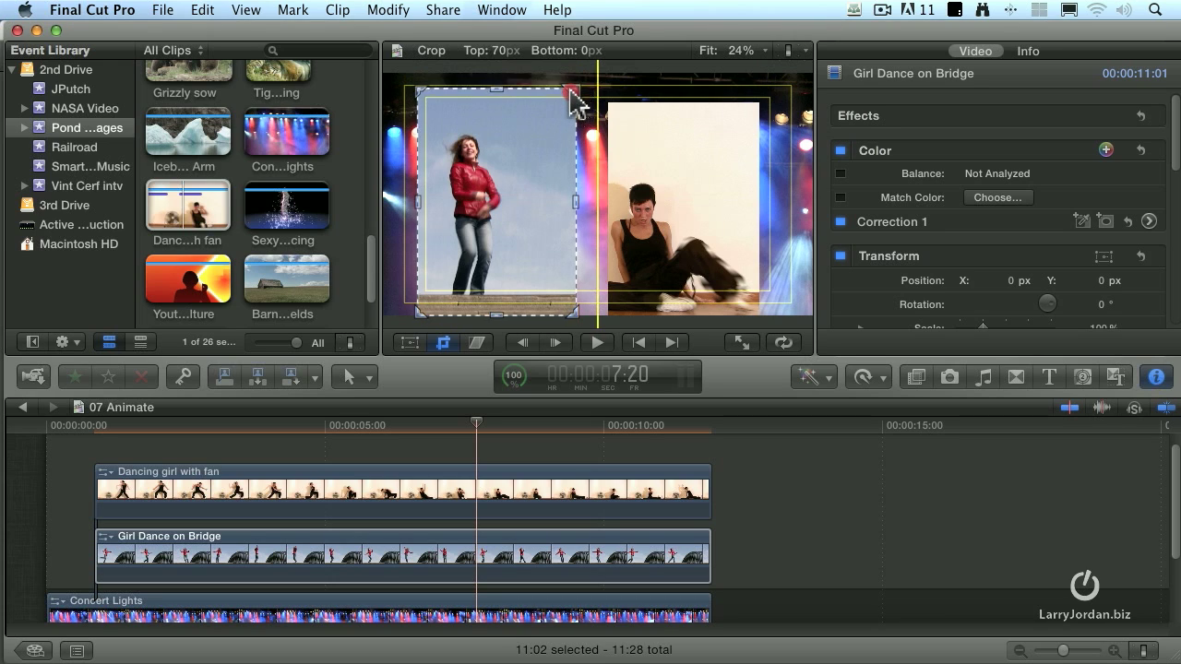
left_click_drag(572, 91, 567, 115)
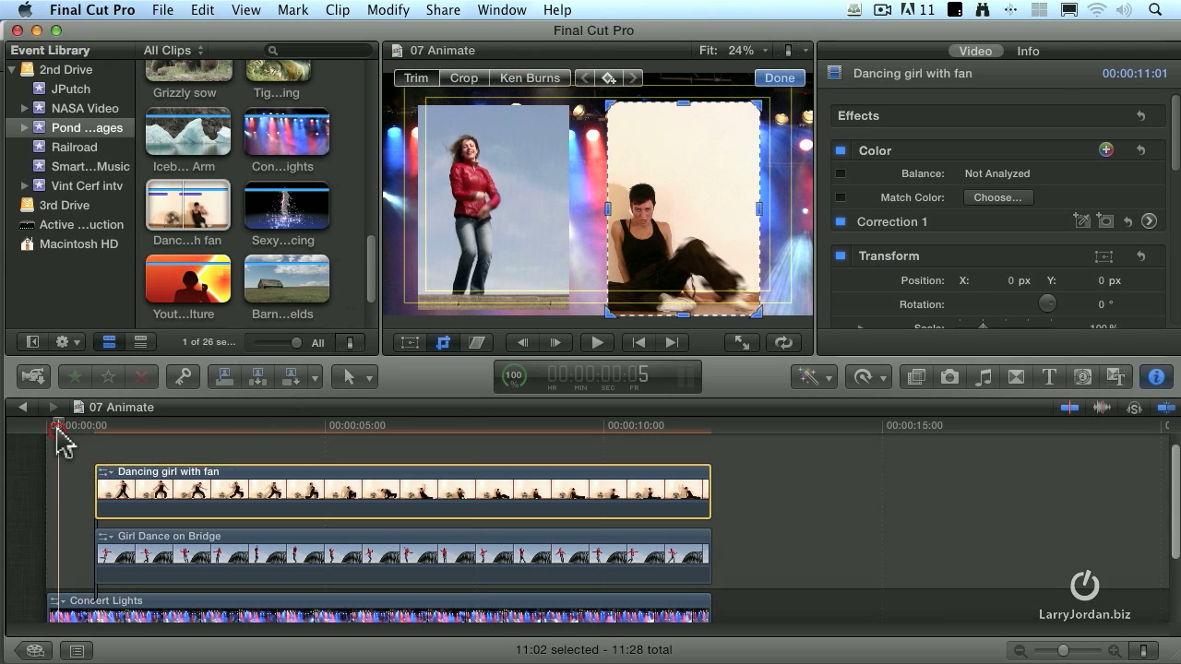
left_click(596, 342)
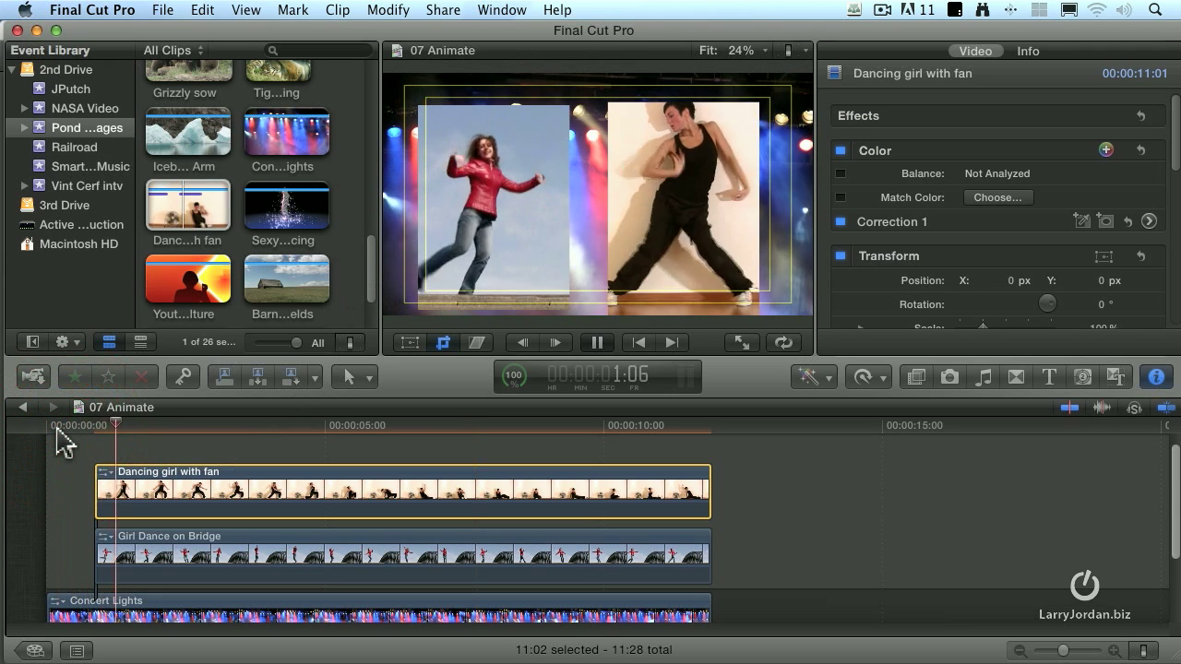